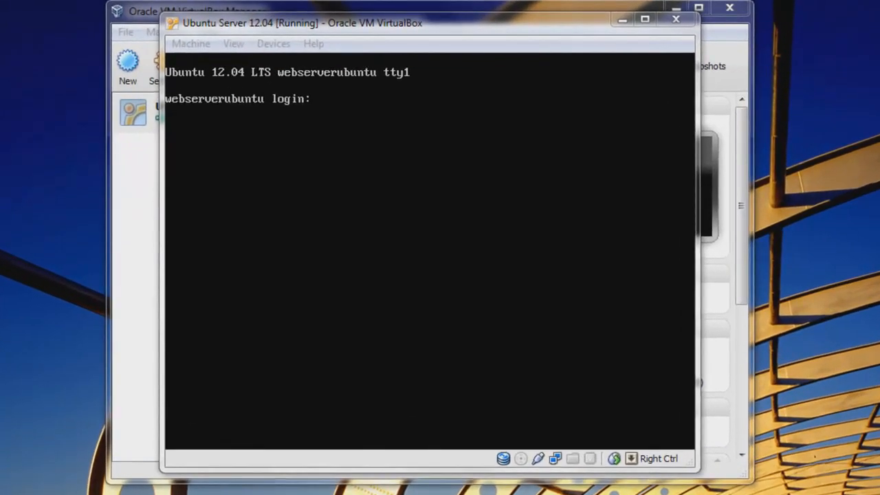
Log in to the Ubuntu server console as webuser
text(web)
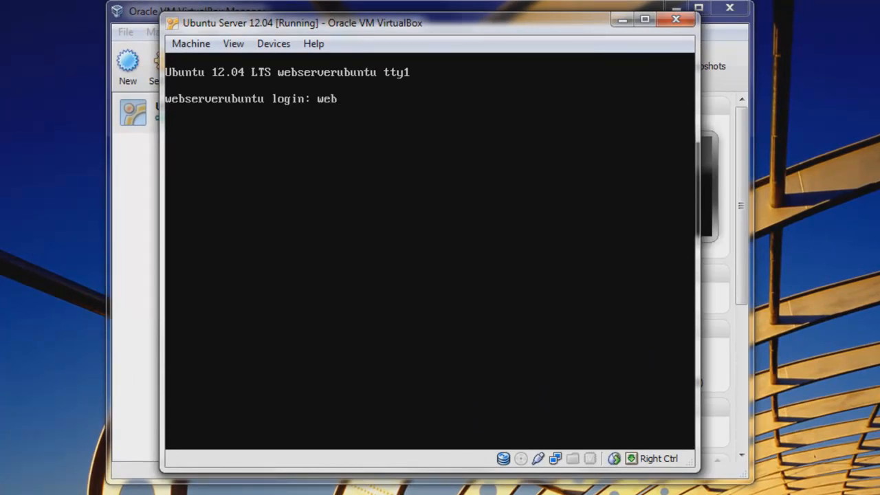
text(user)
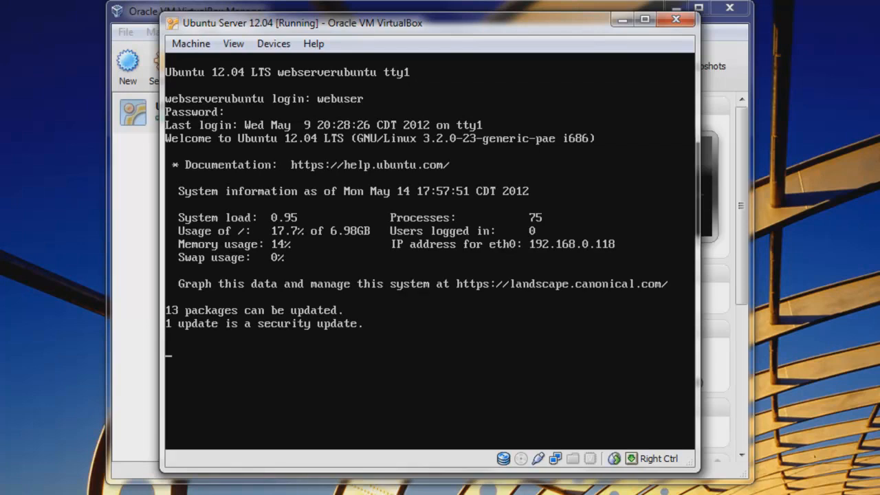
text(ifconfig)
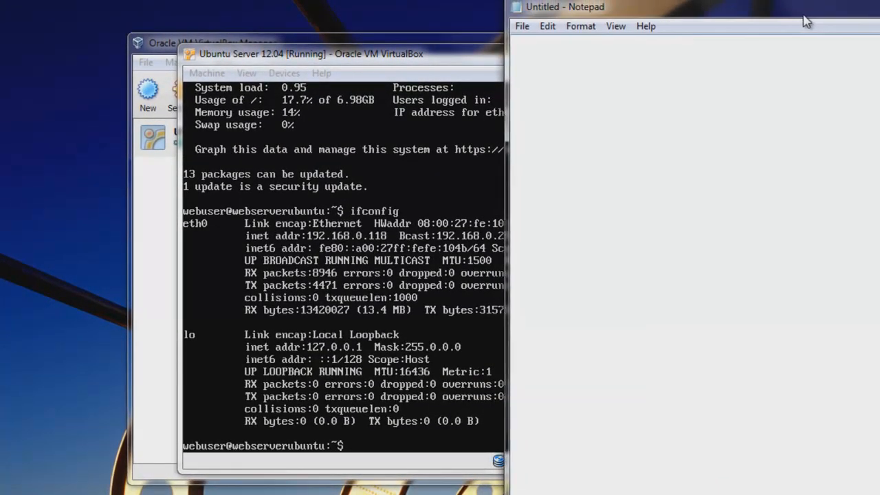
mouse_move(790, 104)
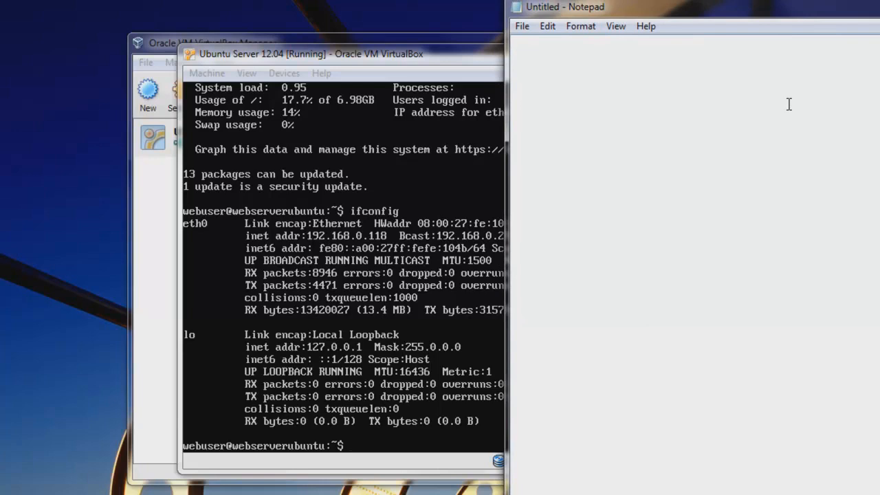
Note the planned IP address 192.168.0.120 in Notepad
text(IP:)
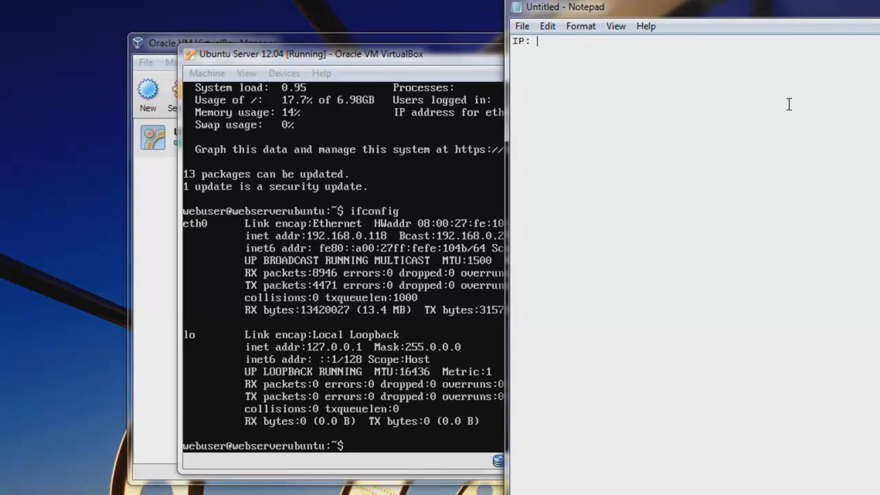
text(192.168.)
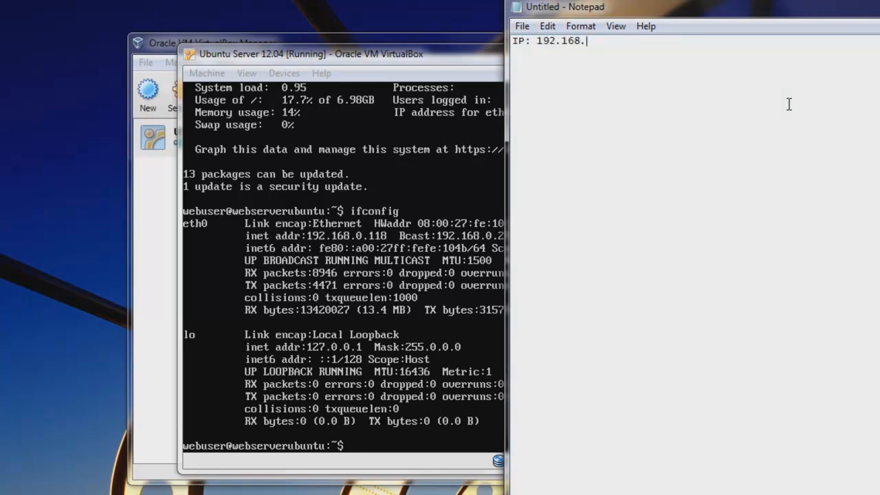
text(0.120)
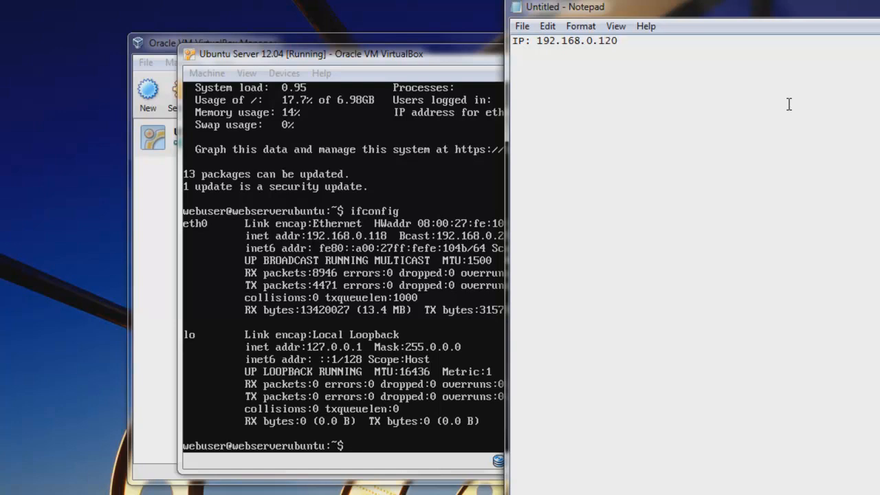
mouse_move(671, 201)
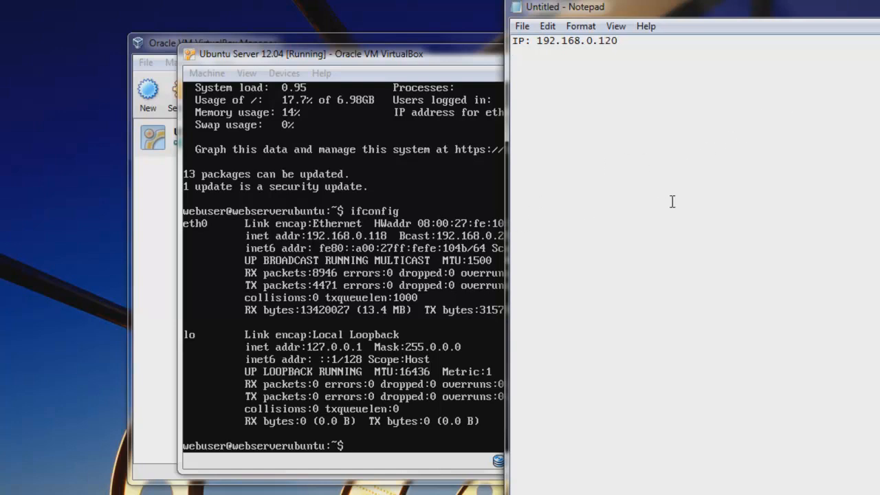
Note subnet 255.255.255.0, broadcast 192.168.0.255 and the eth0 interface
text(s)
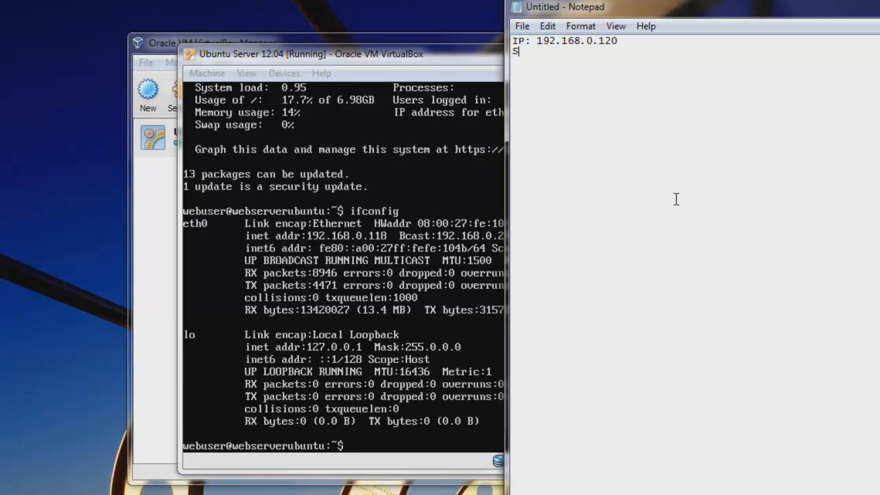
text(Subnet: 255.255.2)
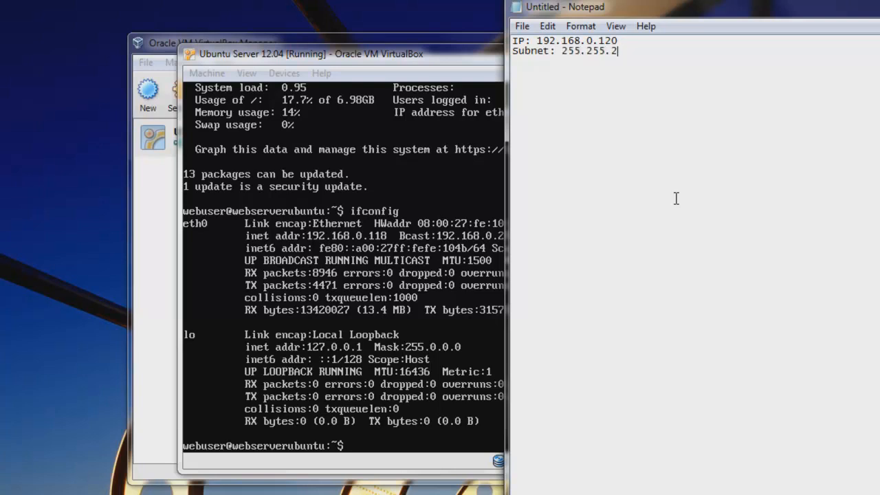
text(55.0)
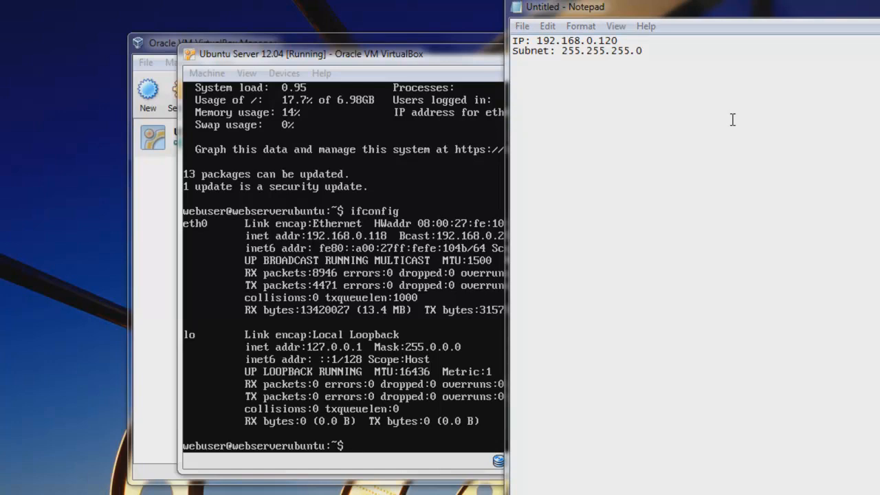
mouse_move(737, 73)
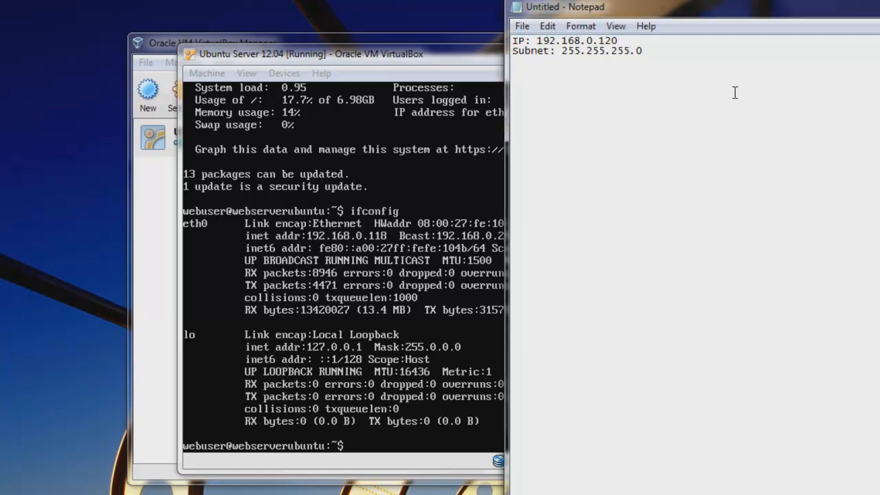
text(Bcast)
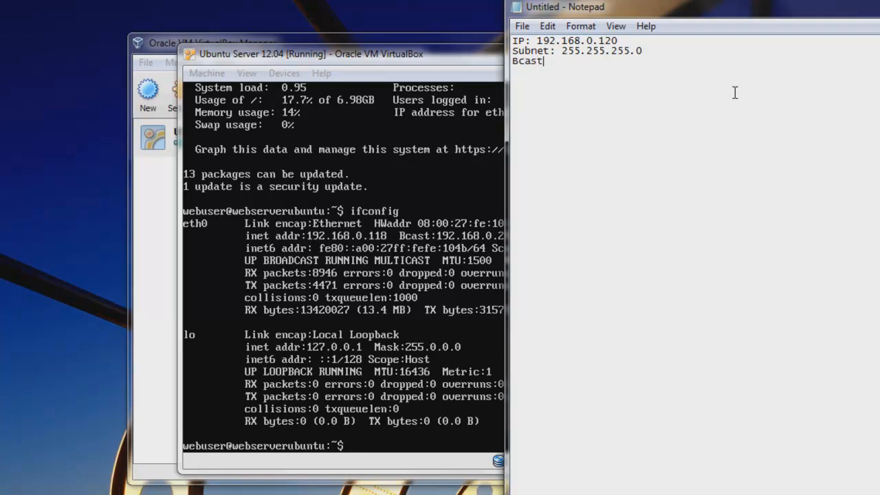
text(192.168.0.255)
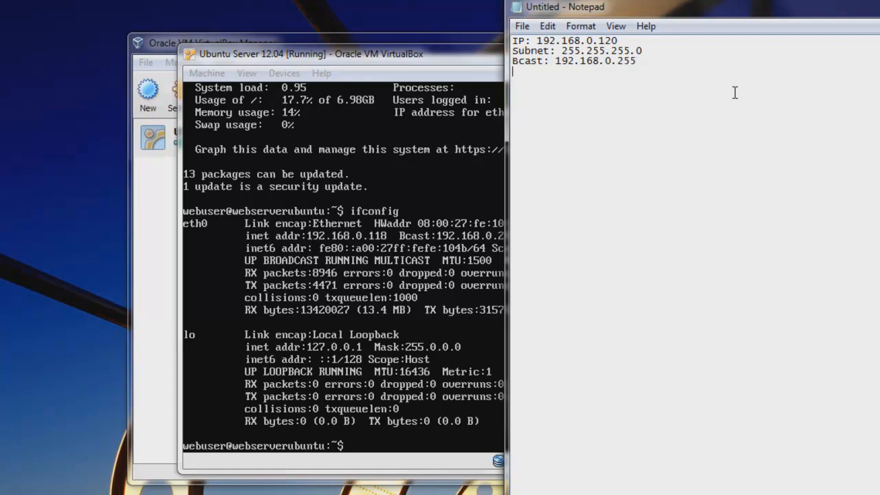
text(eth0)
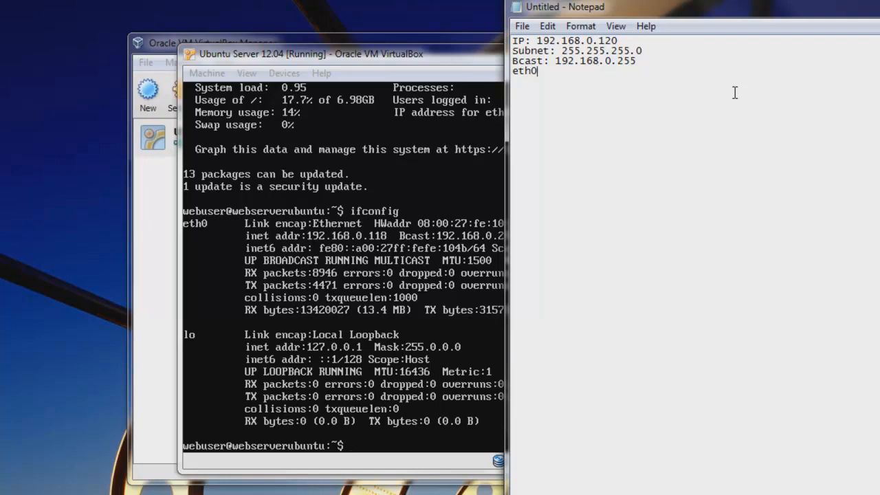
mouse_move(764, 8)
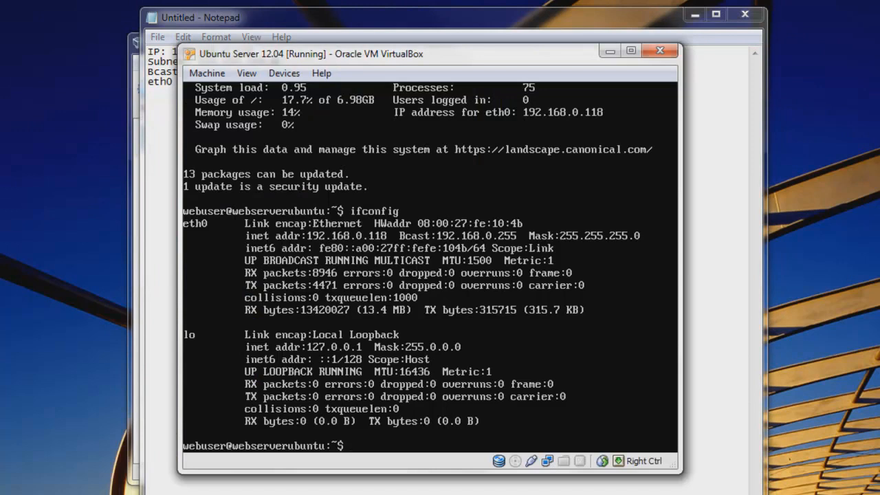
Open /etc/network/interfaces in vi with sudo
text(sudo)
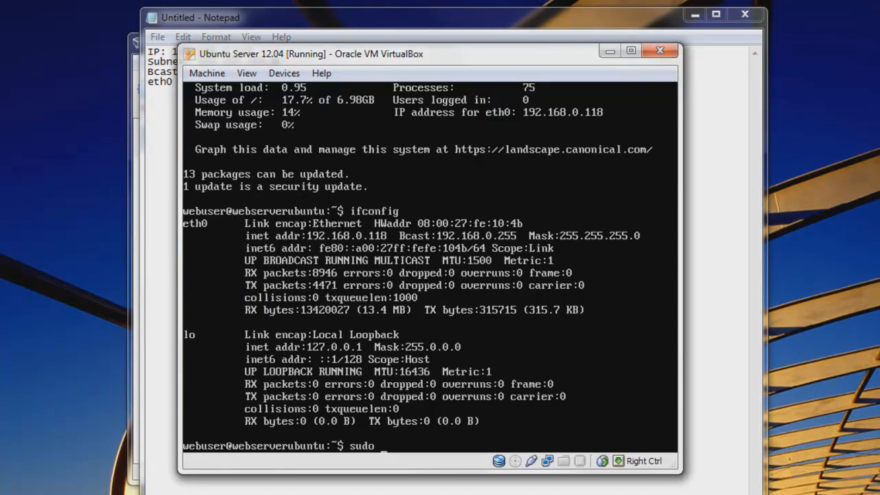
text(vi /)
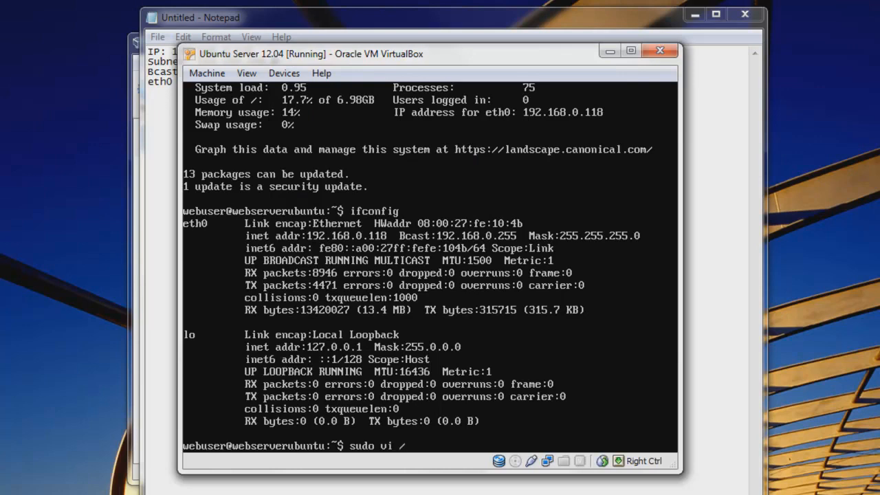
text(etc/n)
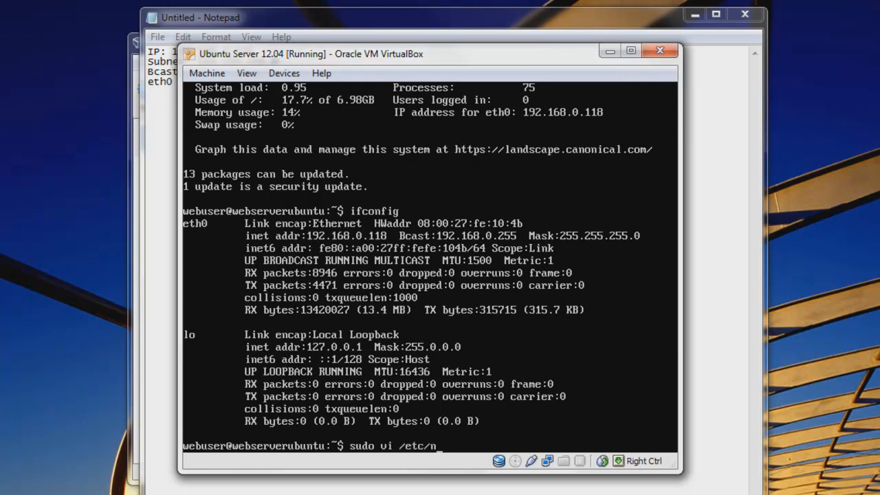
text(etwork/)
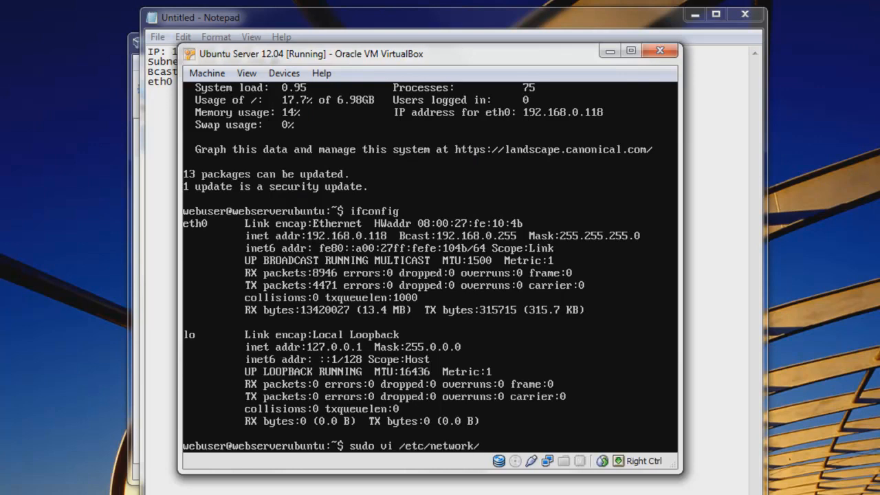
text(inter)
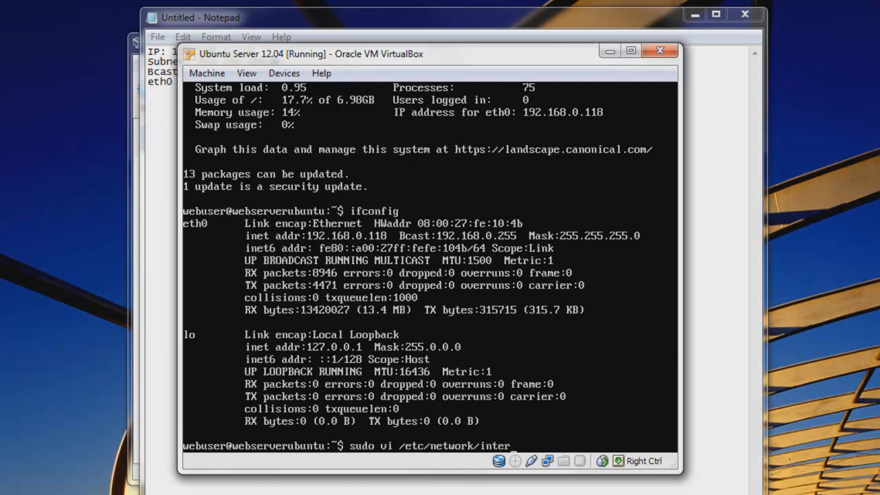
text(faces)
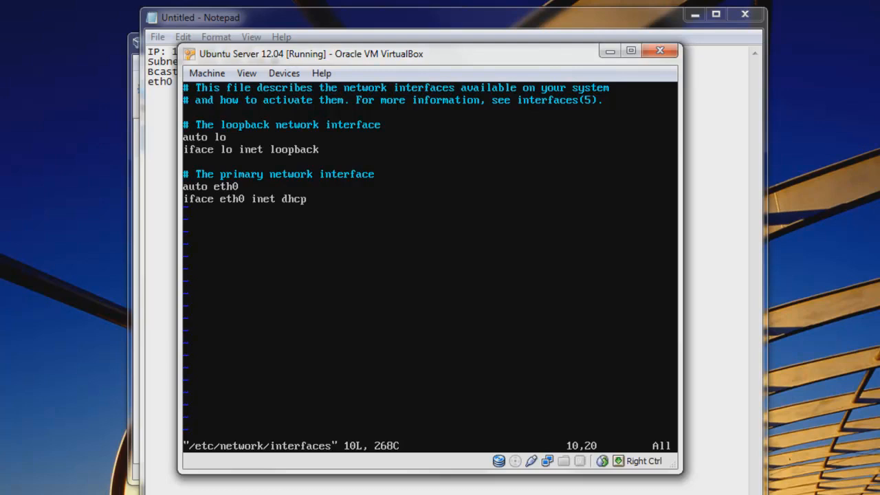
Change the eth0 method from dhcp to static in the interfaces file
key(i)
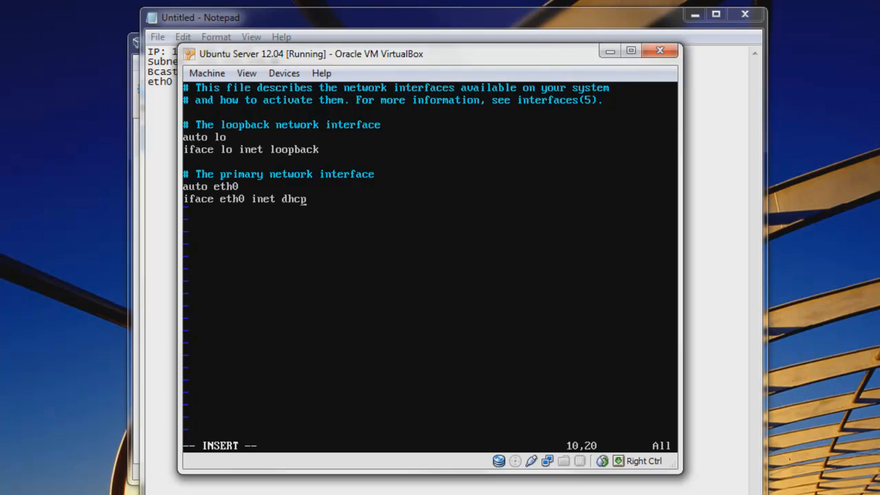
key(BackSpace)
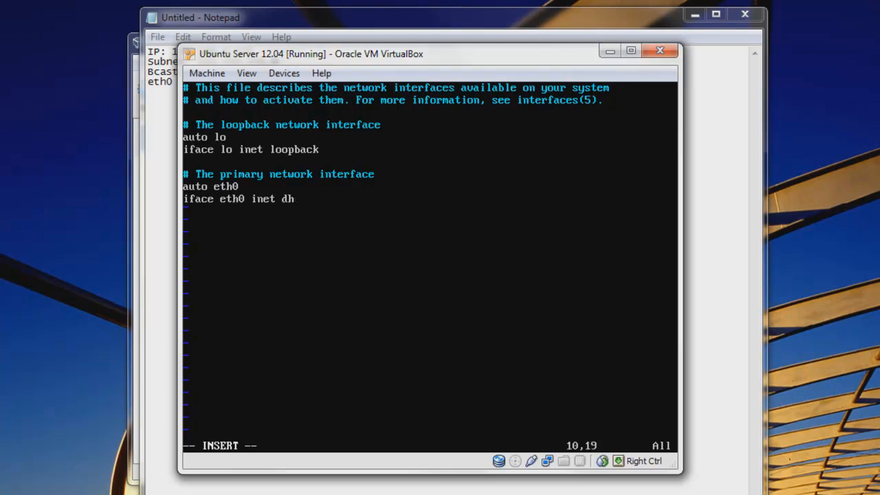
text(static)
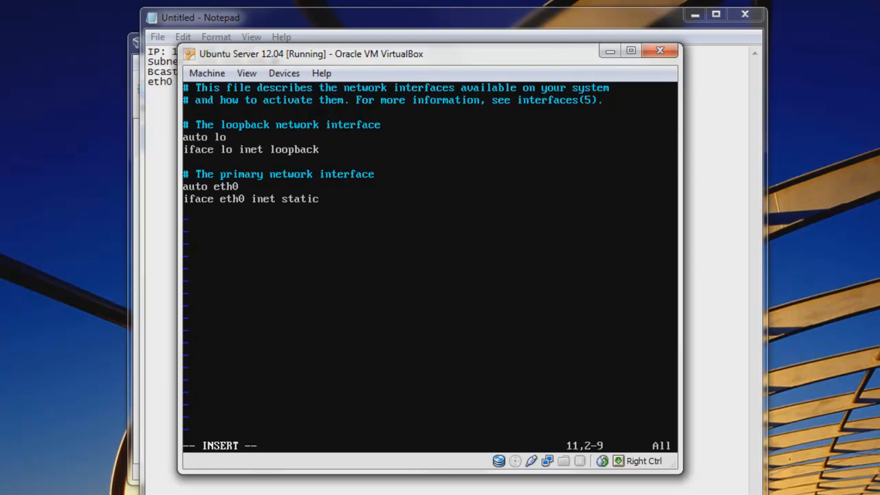
Add the address line 192.168.0.120 for eth0
text(a)
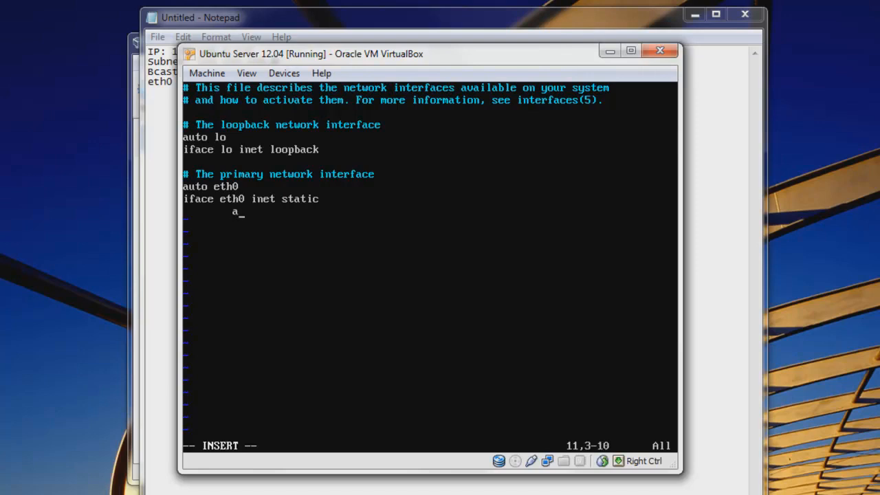
text(ddress)
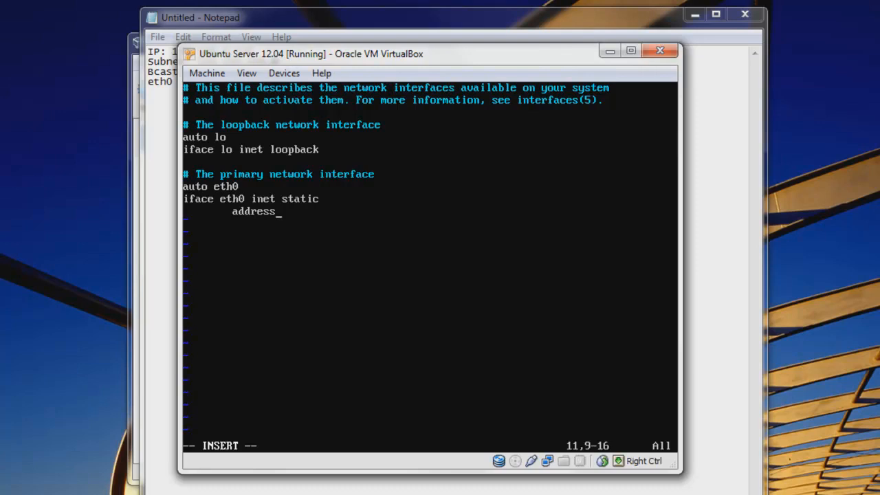
text(192.168)
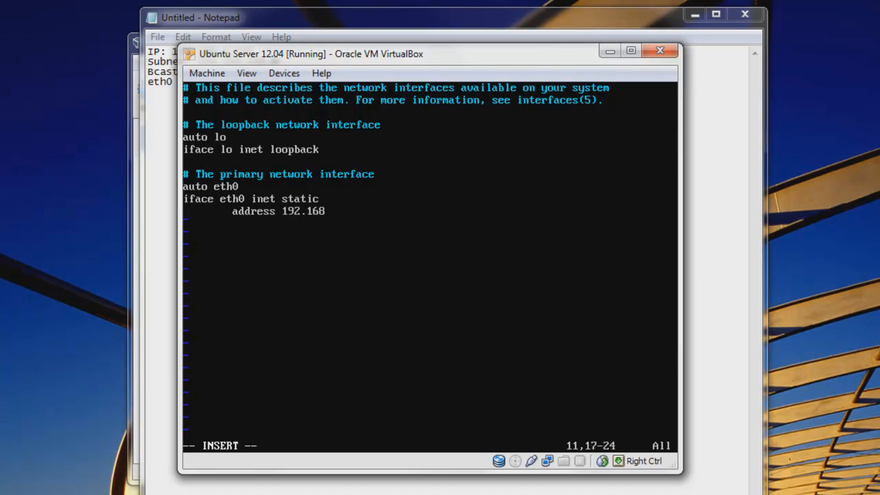
text(.0.)
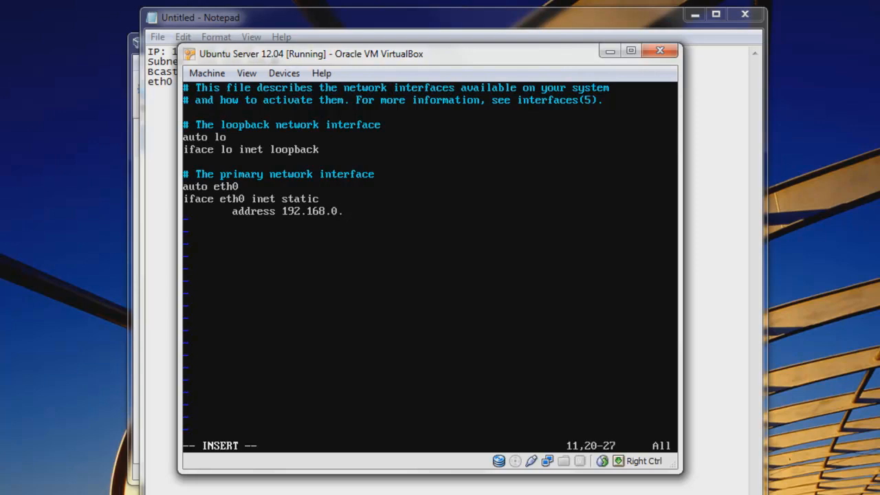
text(20)
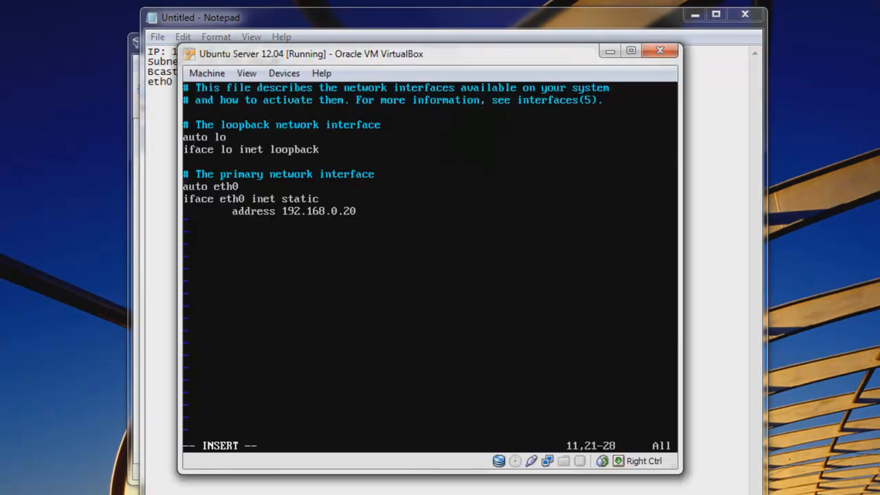
text(1)
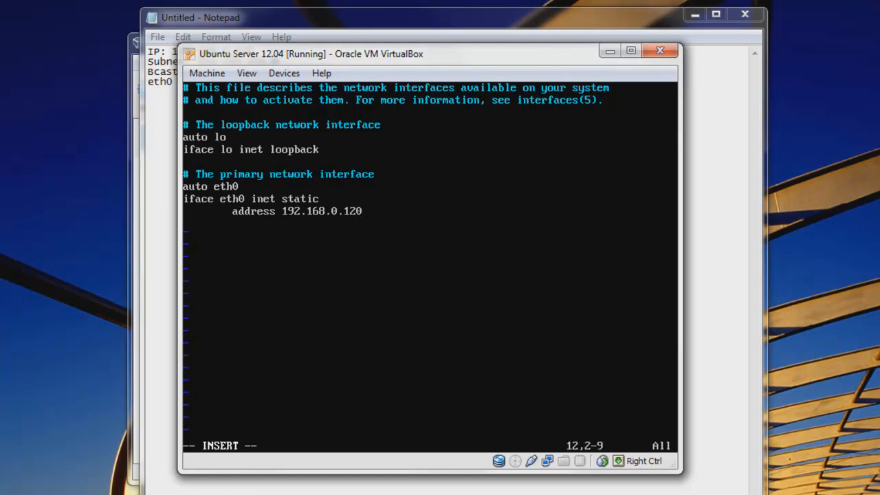
Add netmask 255.255.255.0 and network 192.168.0.0 lines for eth0
text(netmask)
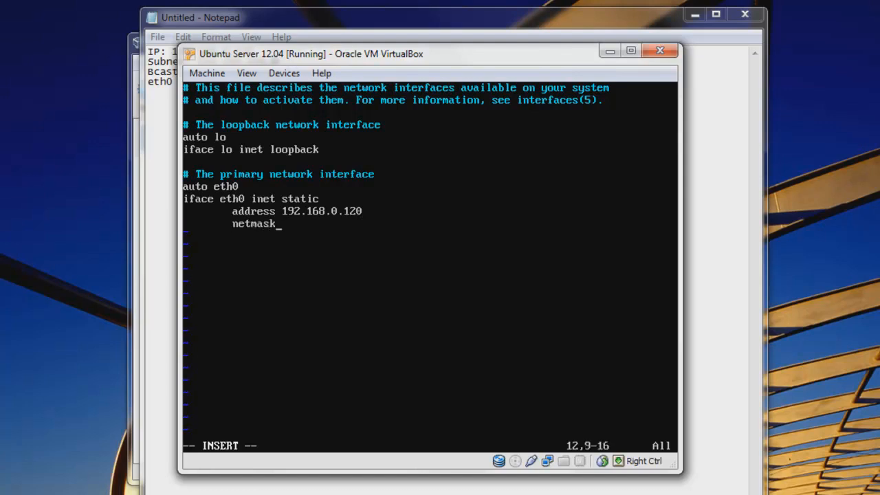
text(255.255.255.0)
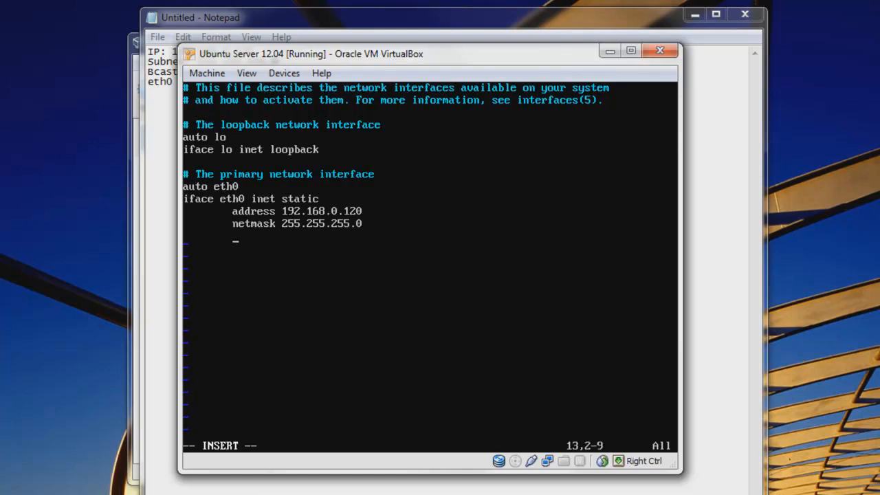
text(network)
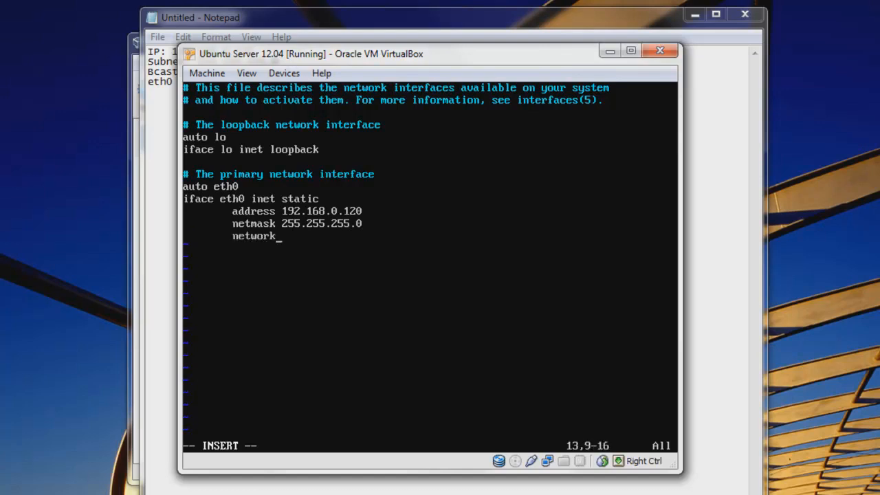
text(19)
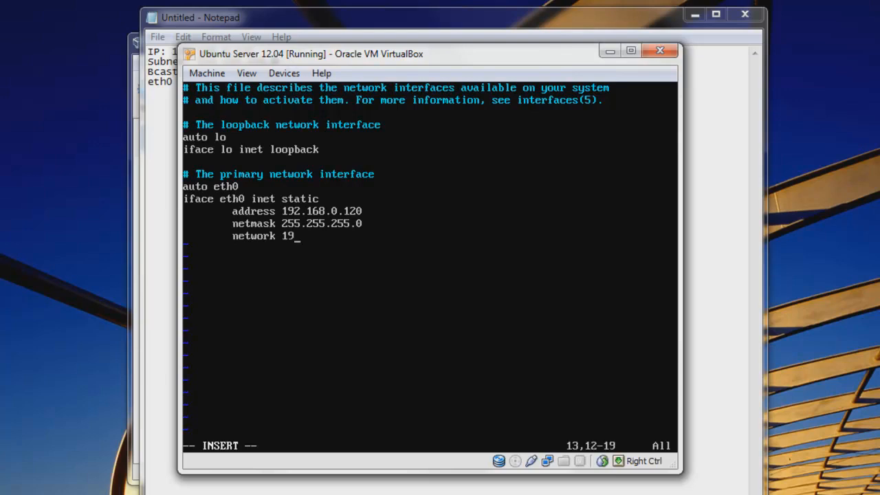
text(2.168)
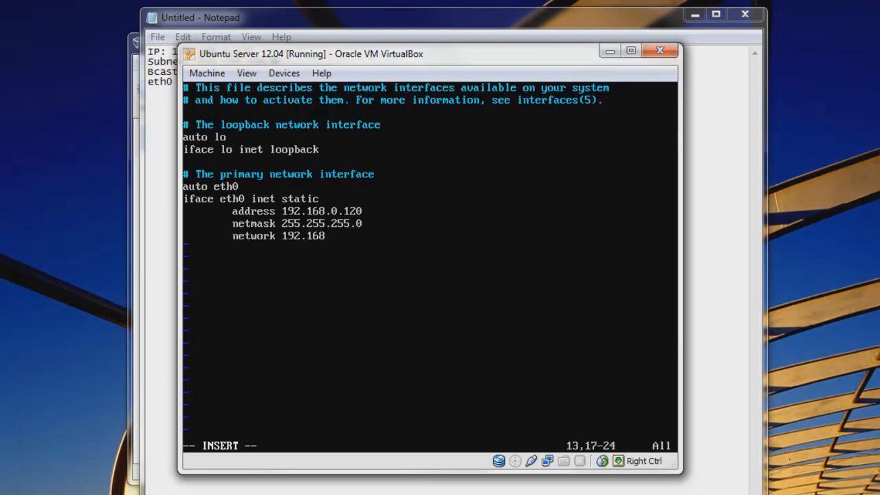
text(.0)
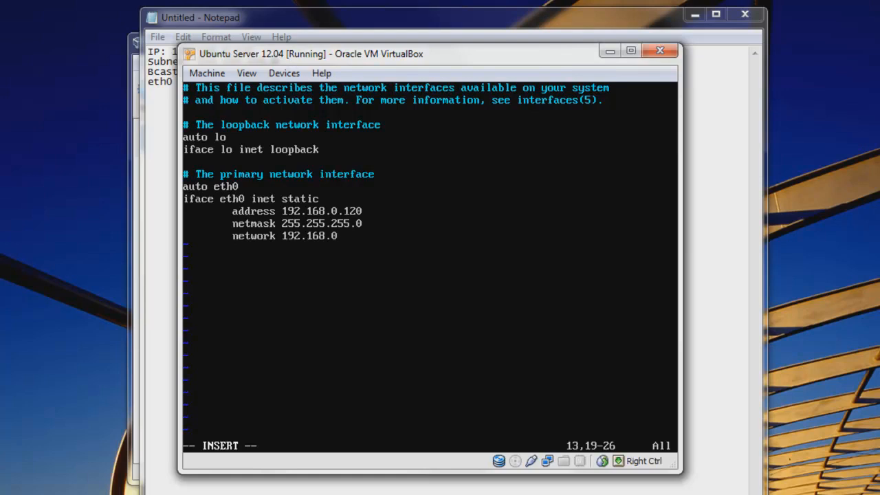
text(.0)
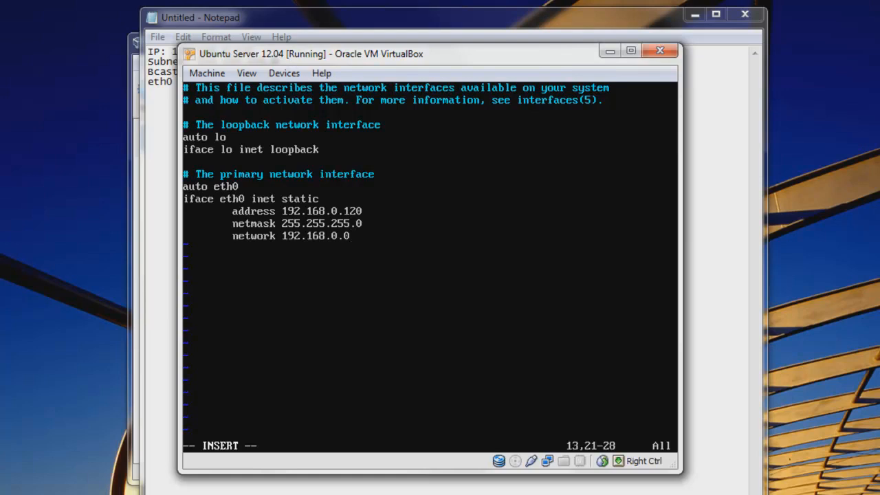
key(Down)
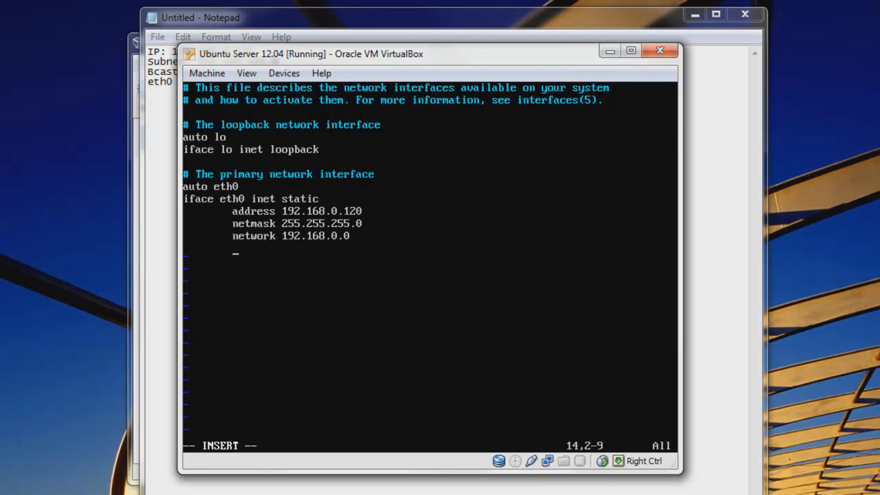
Add broadcast 192.168.0.255 and gateway 192.168.0.1, then save and quit vi with :wq
text(bro)
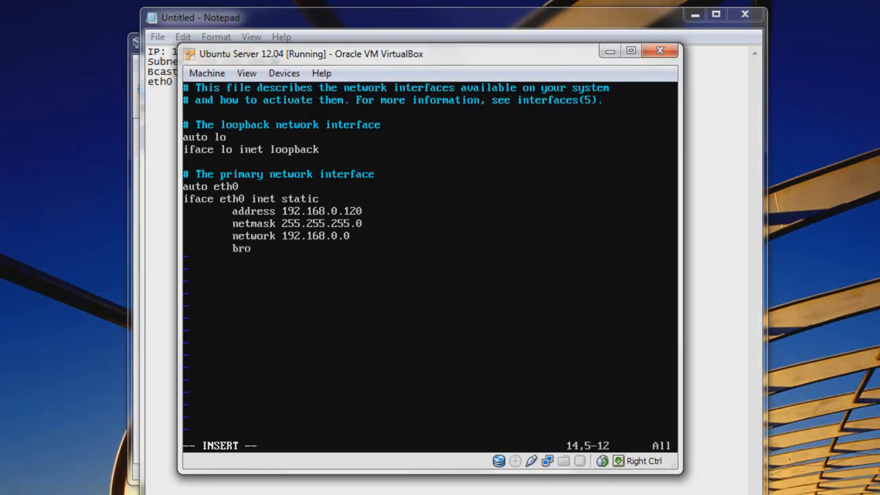
text(adcast)
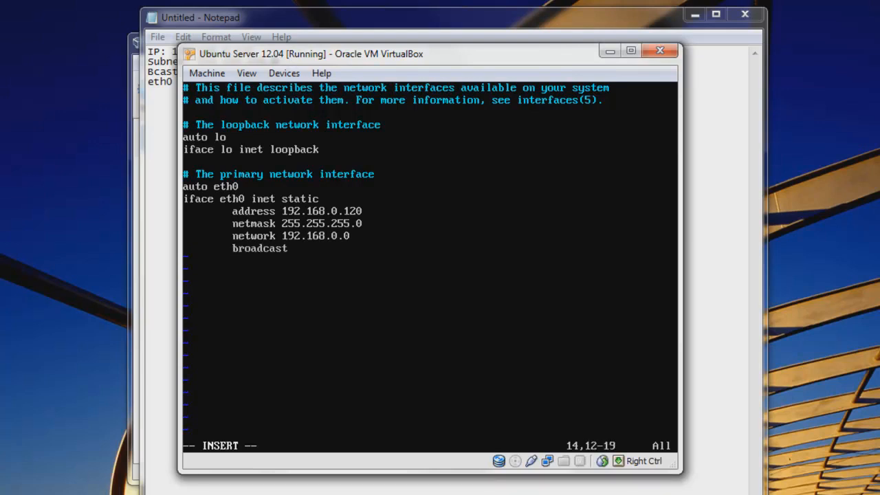
text(192.168.0.255)
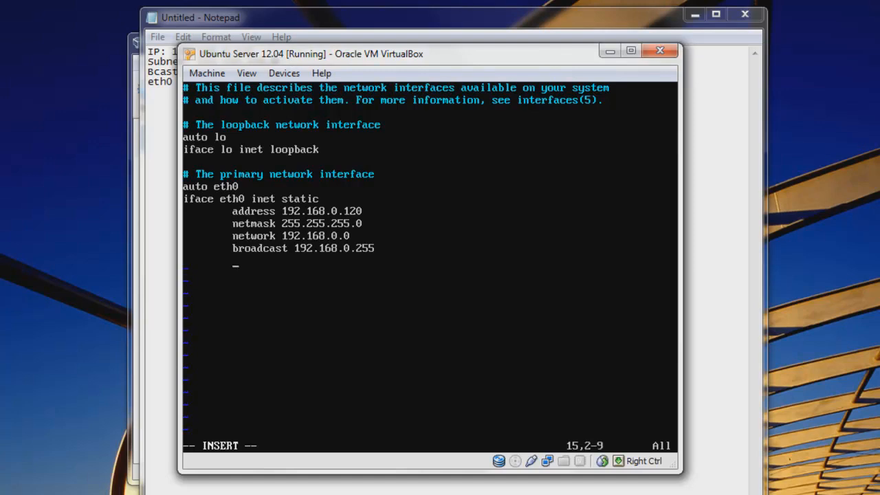
text(gateway 192.)
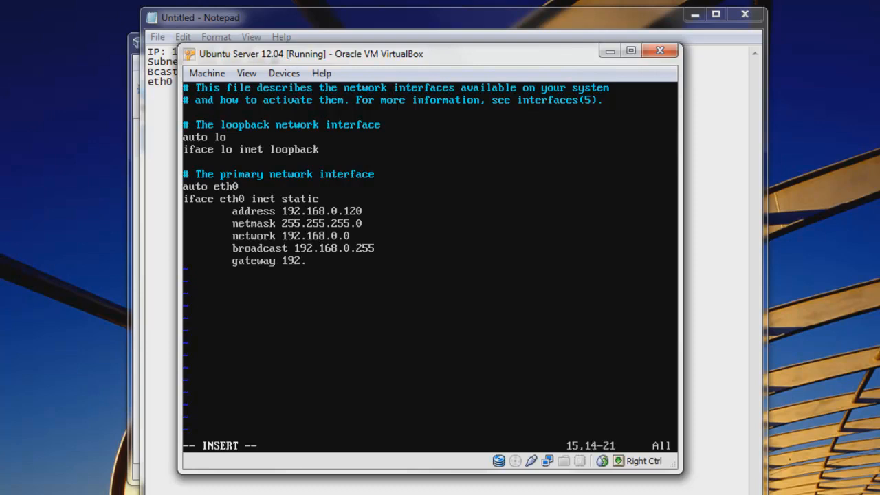
text(168.0.1)
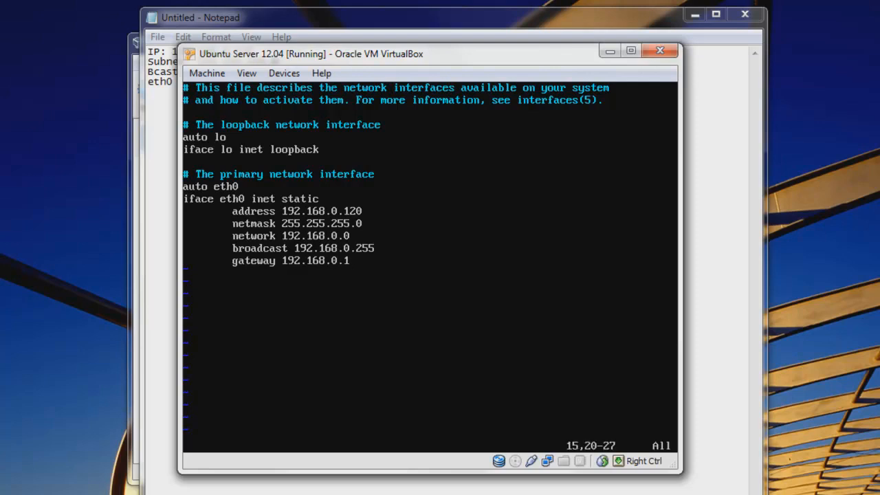
text(:wq)
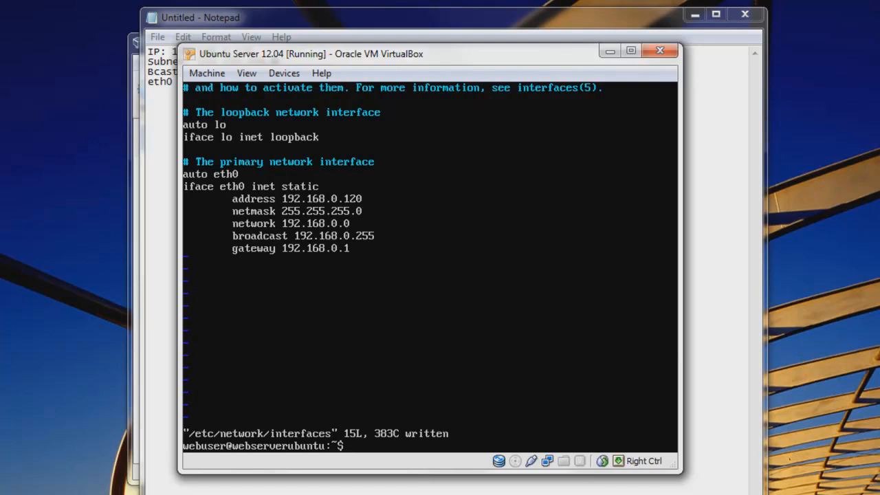
Open /etc/resolv.conf in vi with sudo to review the nameserver entries
text(sudo vi)
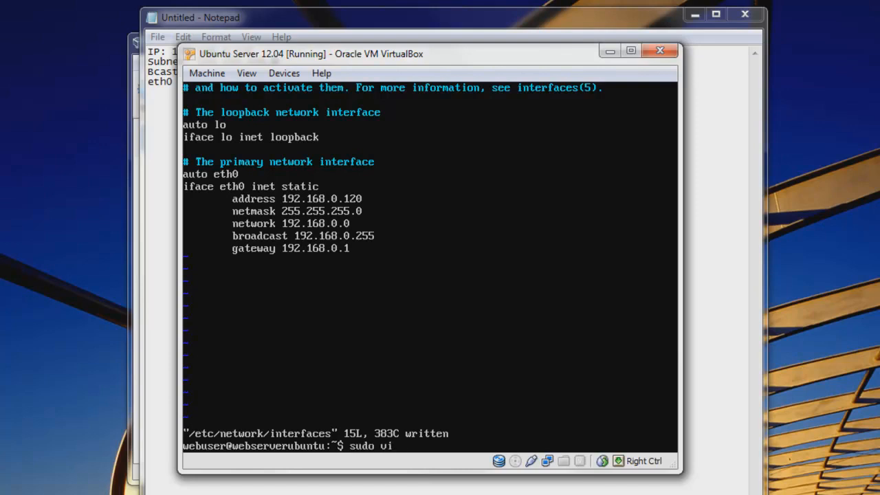
text(/)
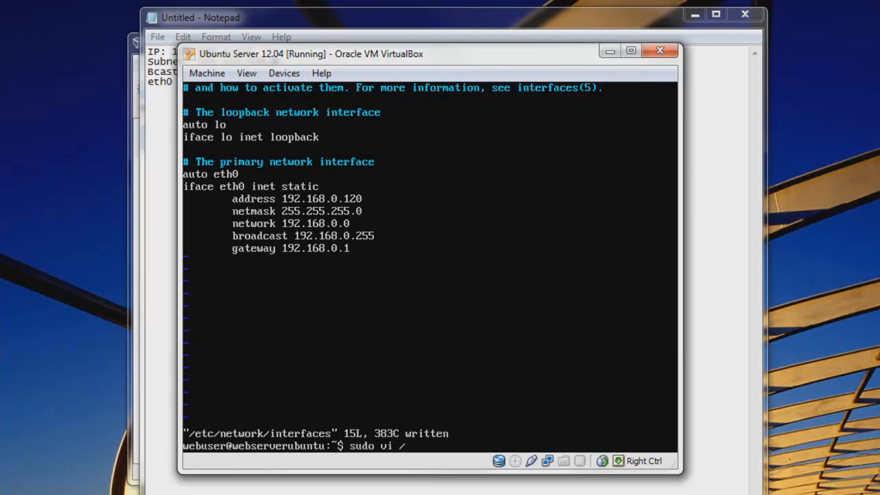
text(etc/r)
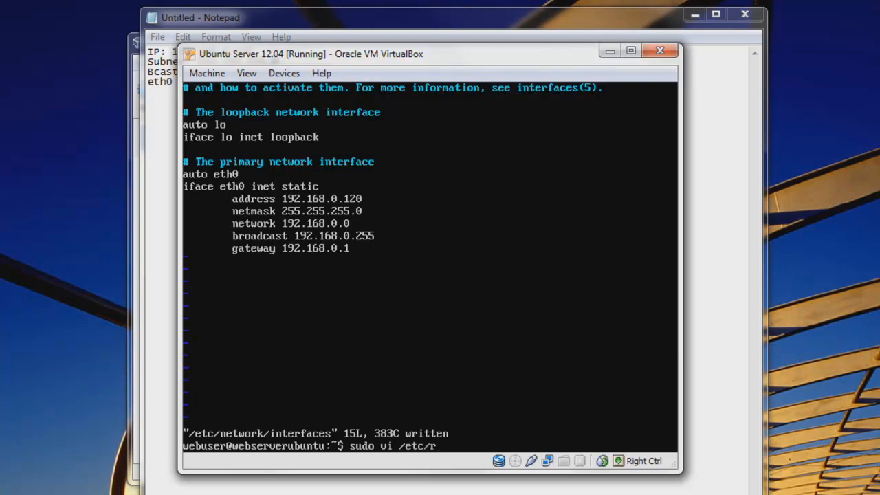
text(esolv.co)
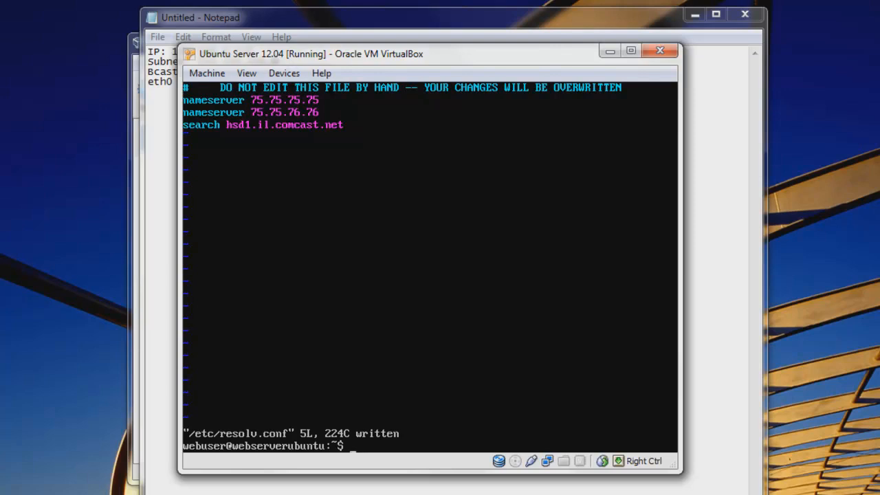
Run sudo apt-get remove dhcp-client to try removing the DHCP client
text(s)
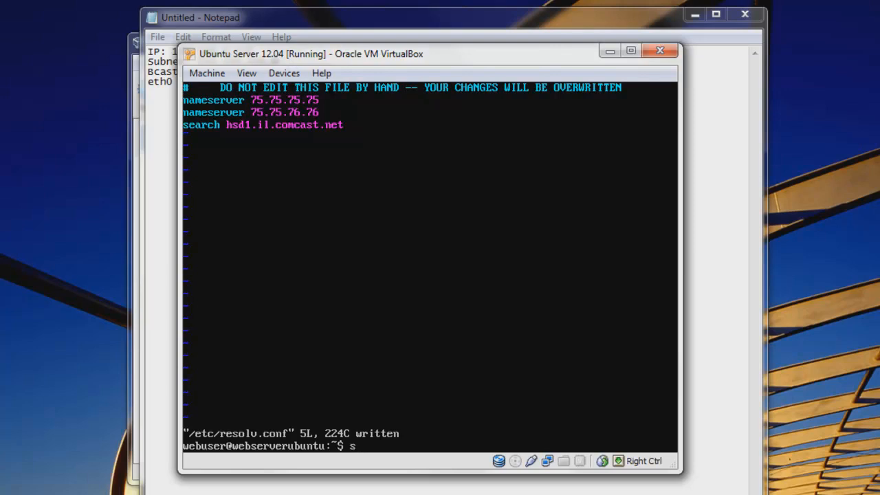
text(udo apt-get r)
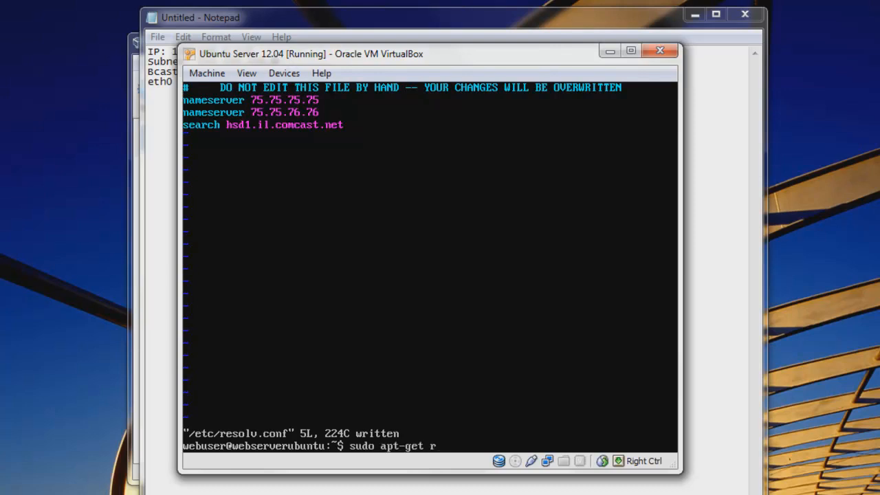
text(emove d)
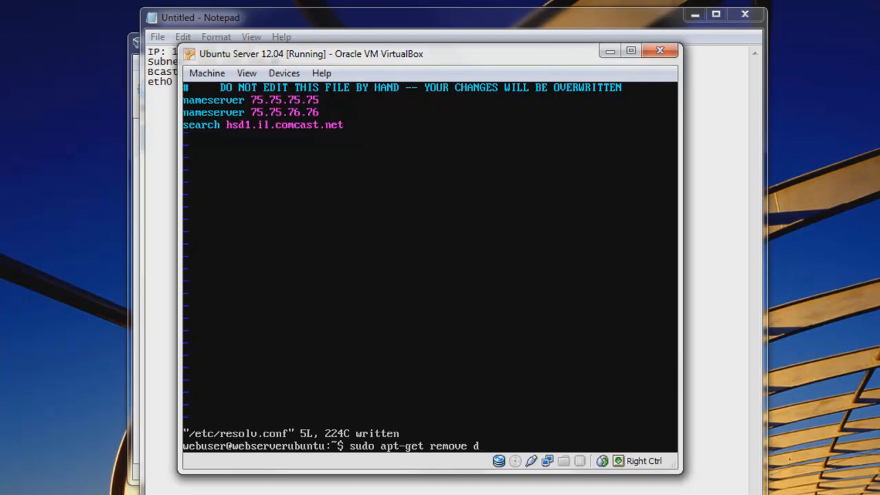
text(hcp-client)
text(ifconfig)
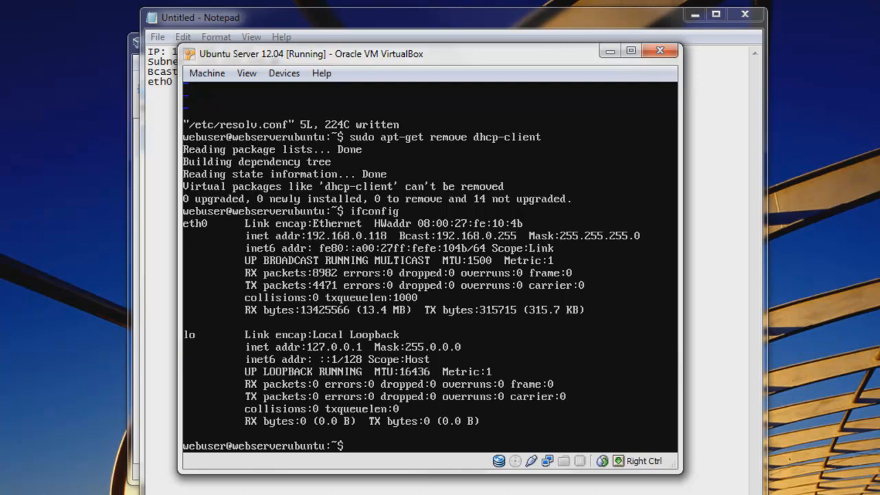
Restart networking via sudo /etc/init.d/networking restart and begin verifying with ifconfig
text(sudo)
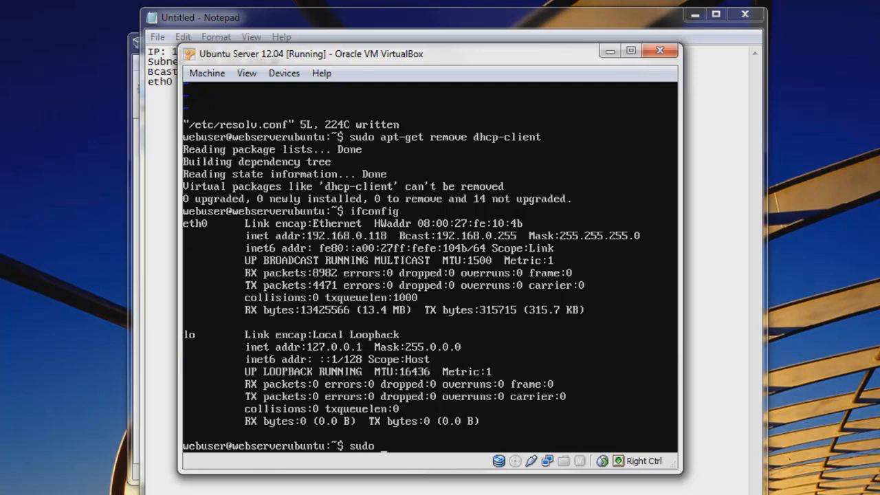
text(/etc/)
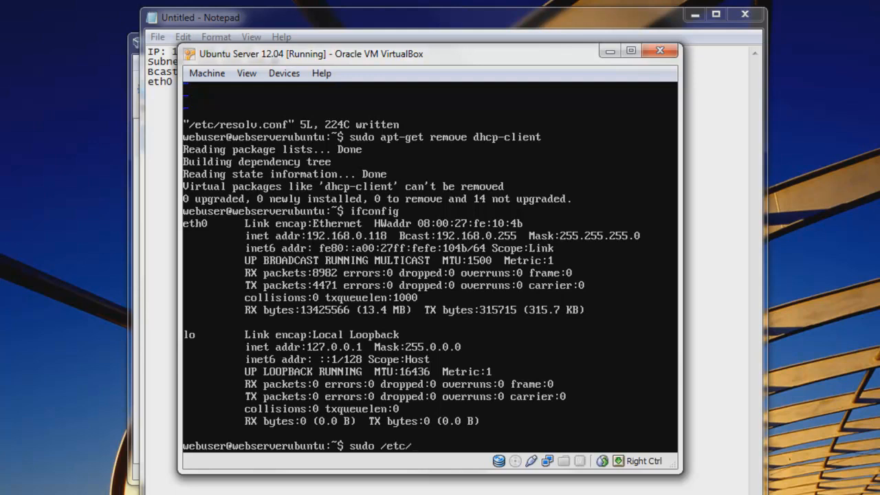
text(init.d/)
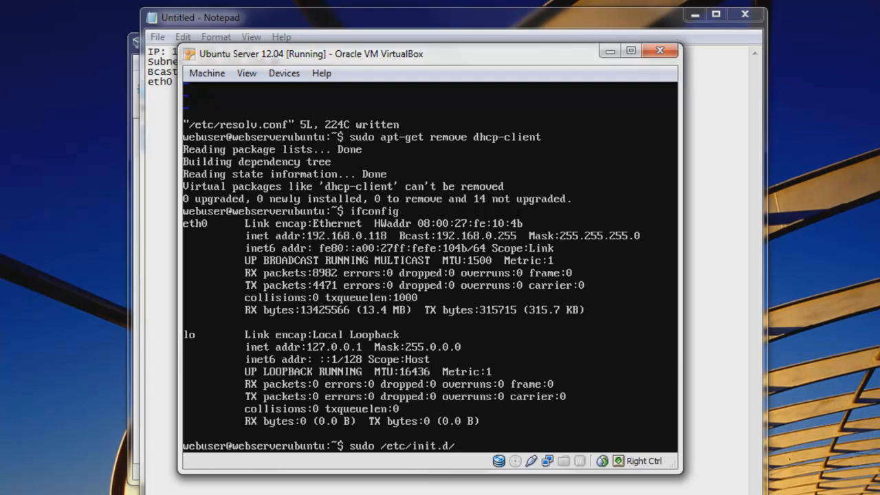
text(networking restart)
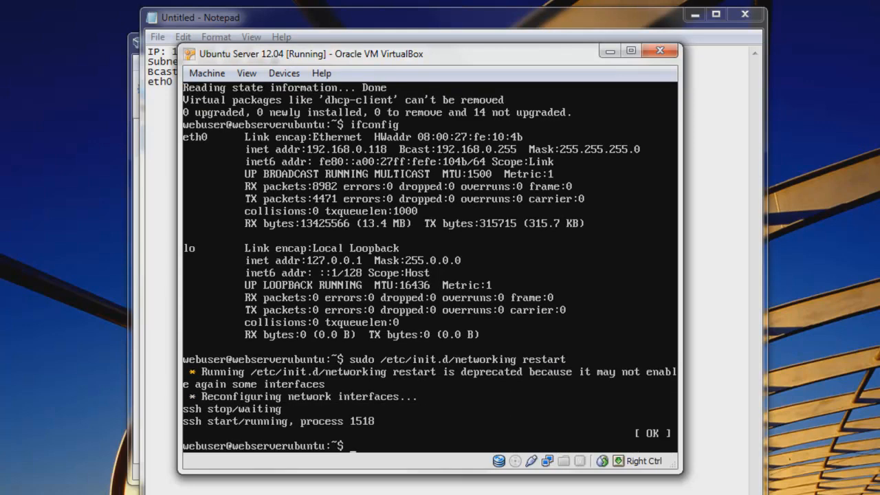
text(ifconfi)
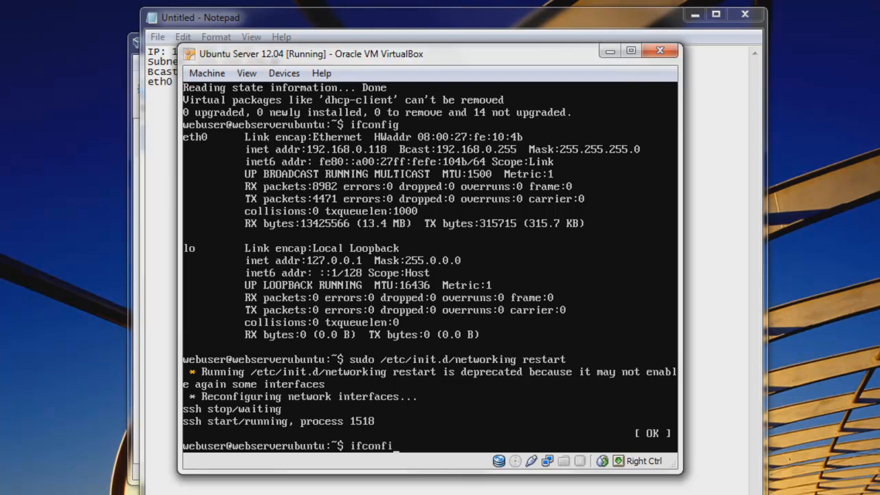